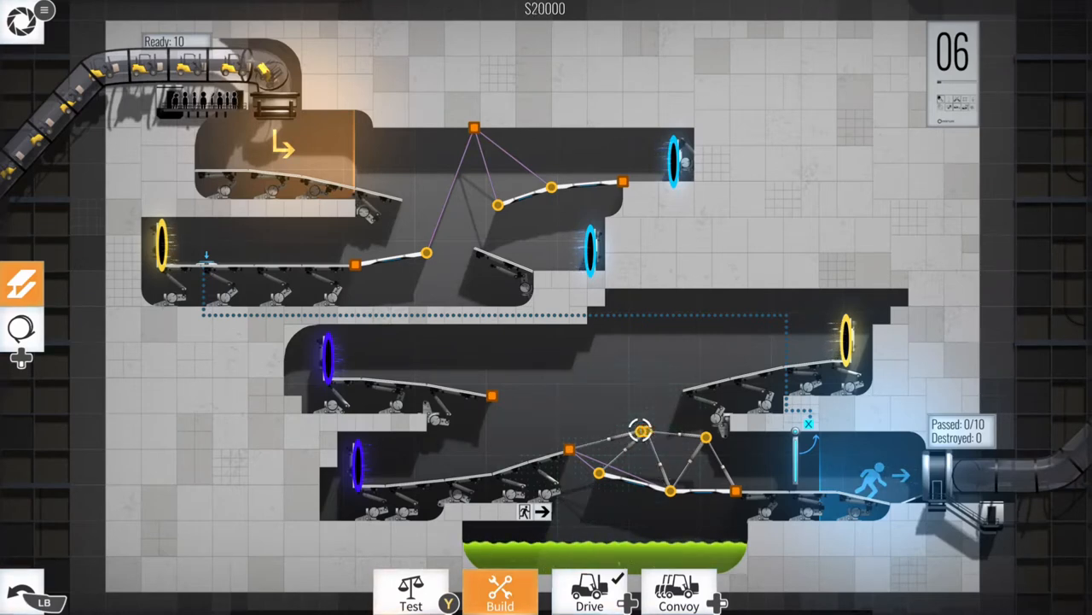
Delete an unneeded beam, trimming the cost to $19850, and start a test drive
click(640, 430)
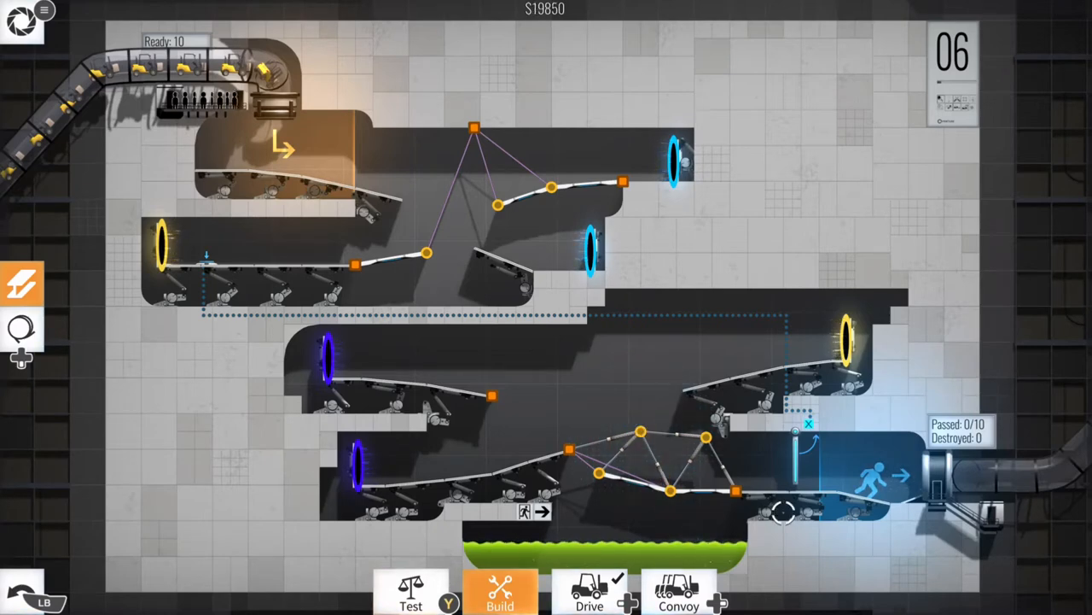
mouse_move(765, 464)
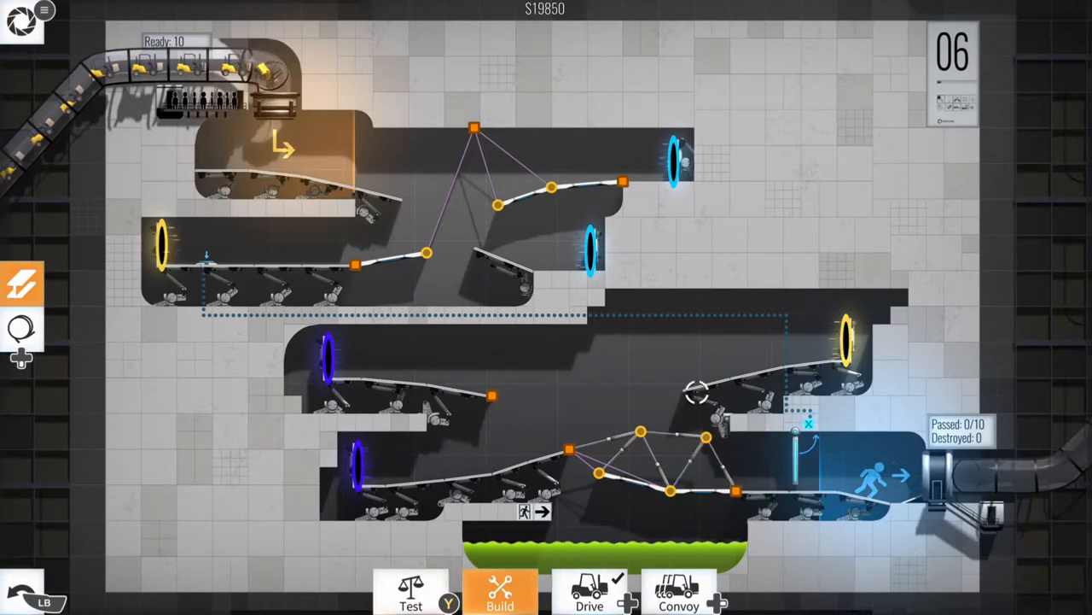
click(589, 591)
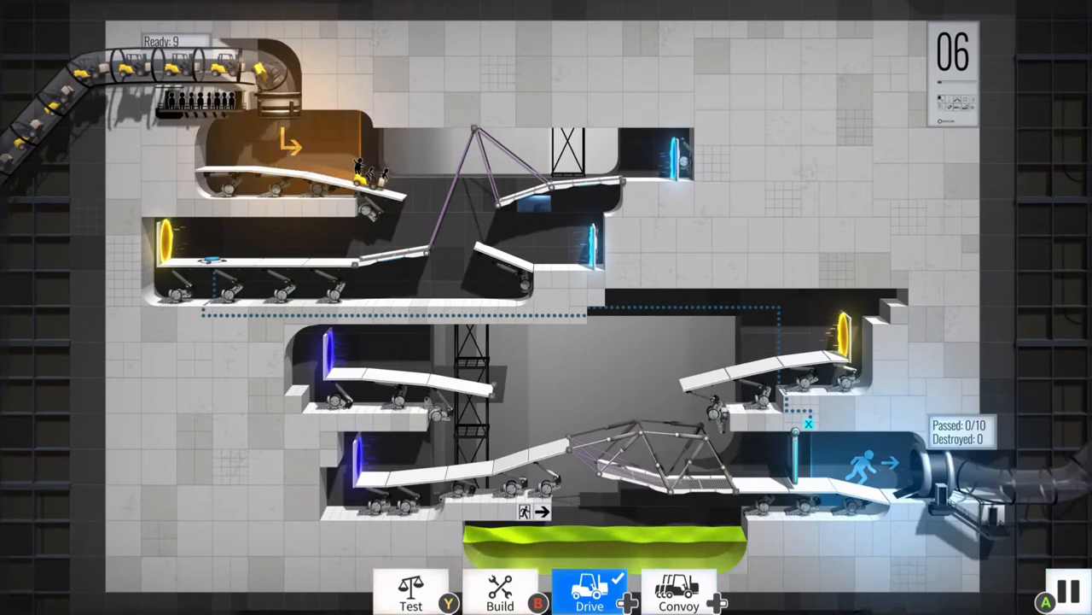
Send the full convoy so all 10 vehicles cross for the Well Done result
click(679, 590)
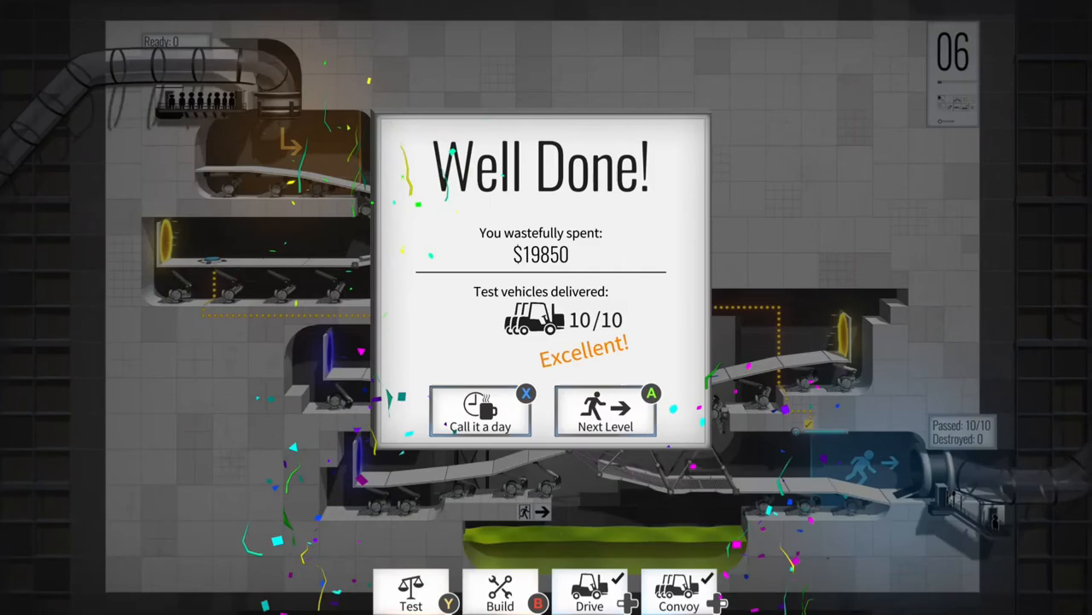
Advance to chamber 10, then stop the test drive and return to building
click(604, 411)
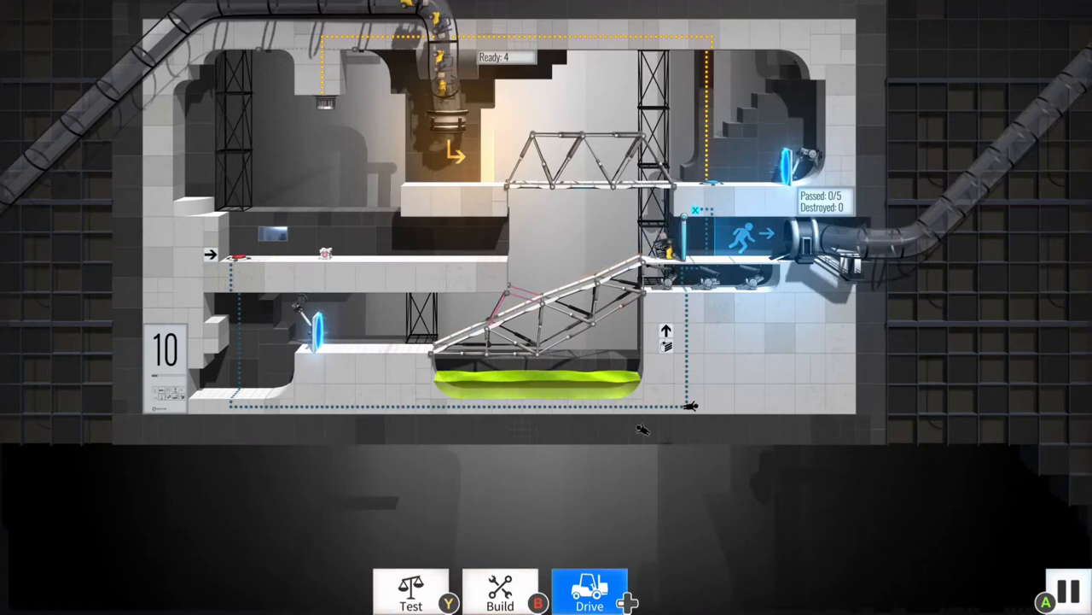
click(498, 591)
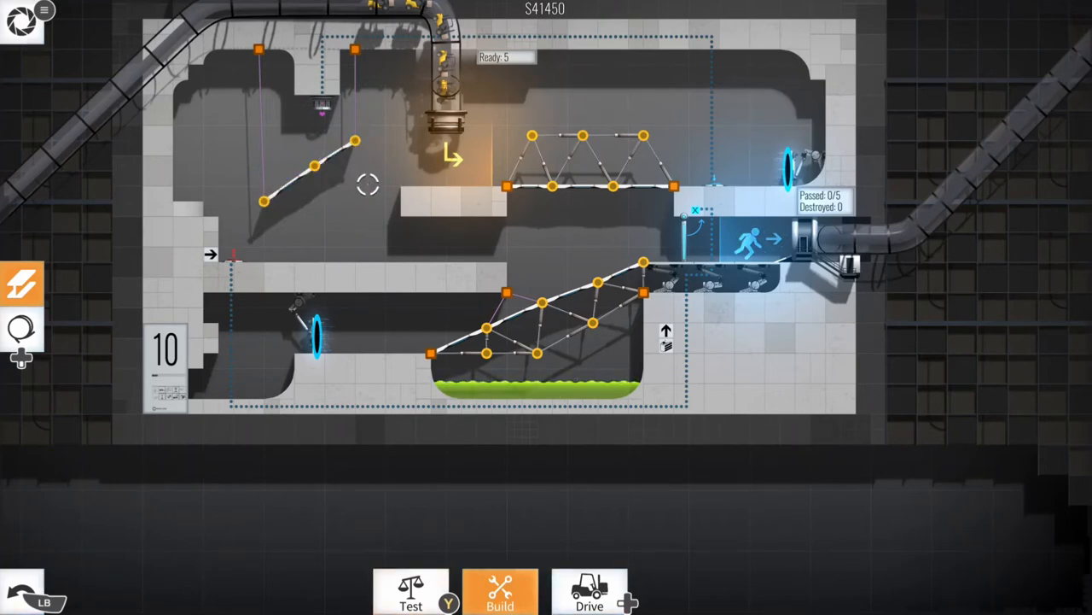
Test-drive chamber 10, revise the ramp, and rerun until all 5 vehicles are delivered
click(589, 591)
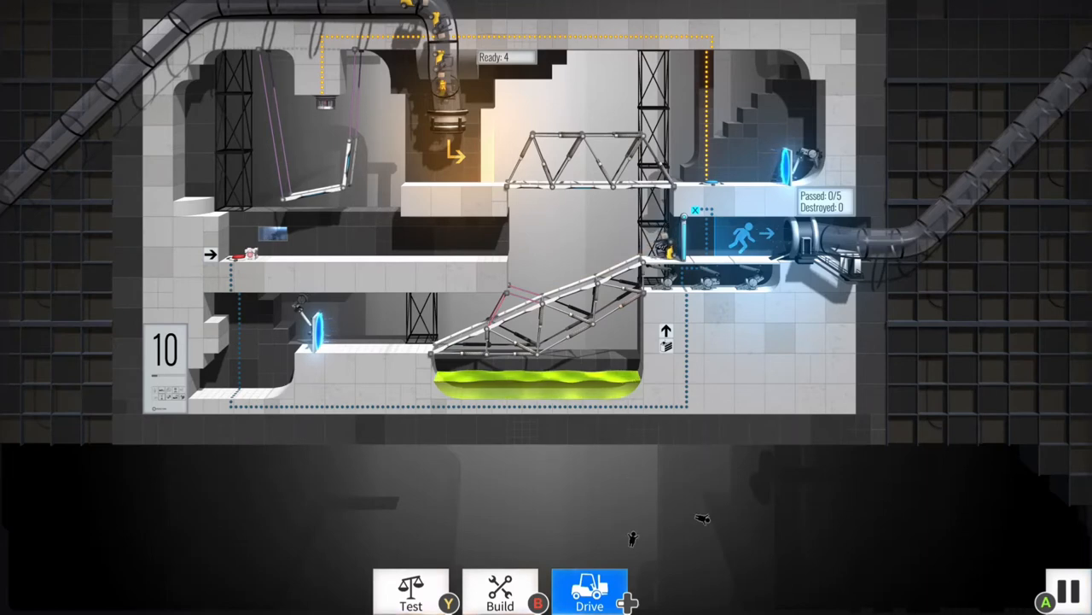
click(498, 590)
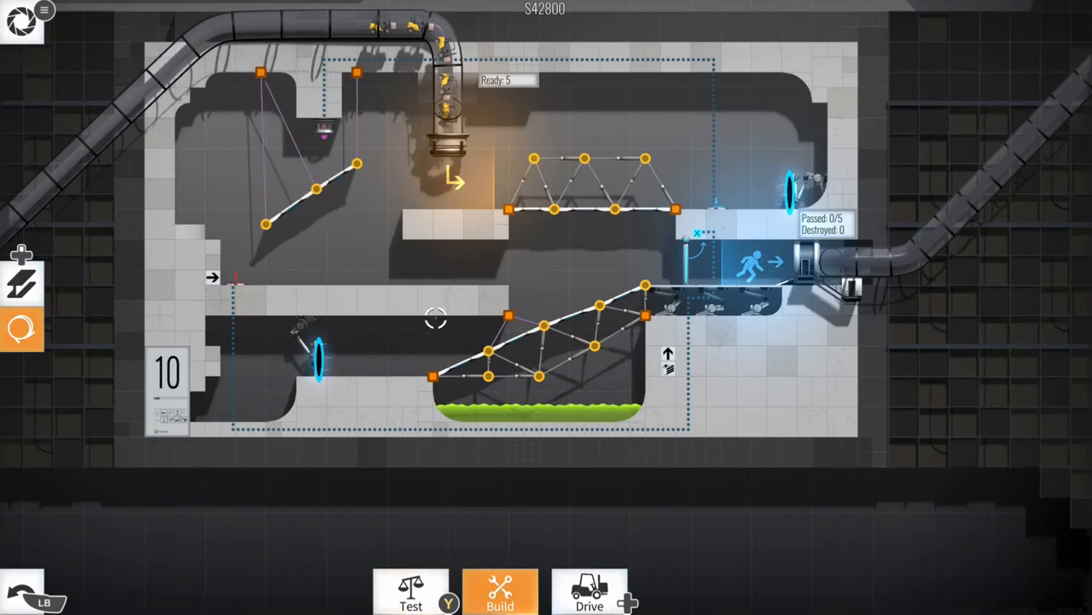
click(591, 591)
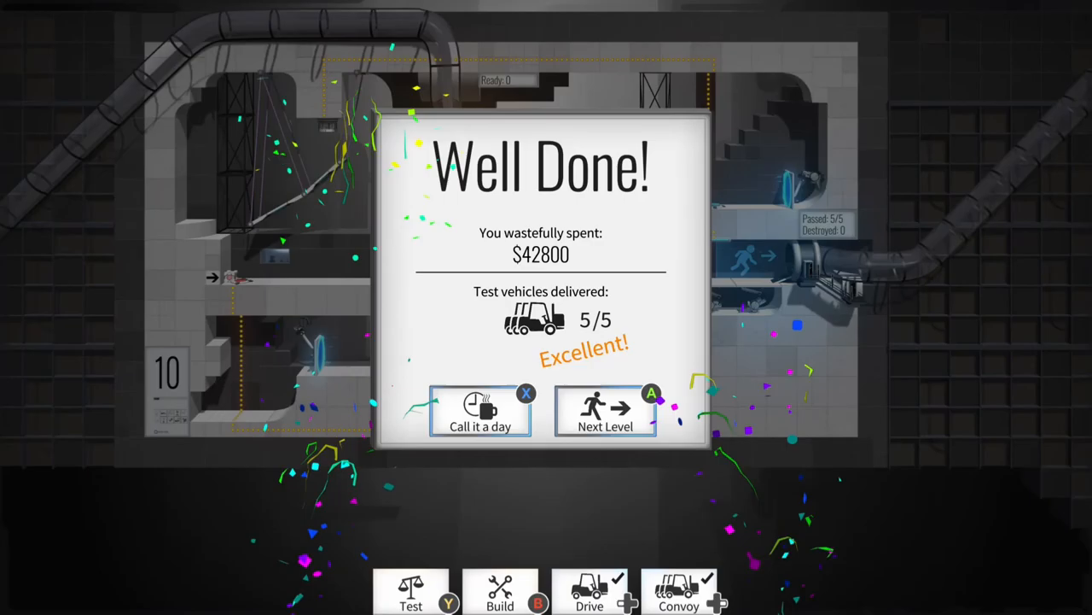
Advance to the next chamber and, after its 6/6 delivery, continue to chamber 13
click(604, 410)
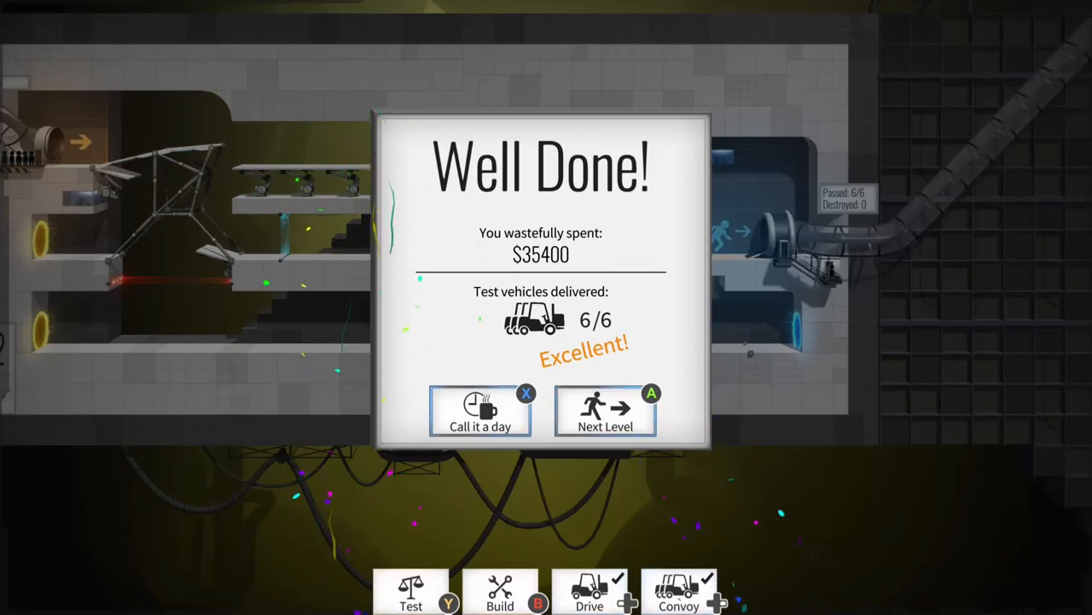
click(605, 411)
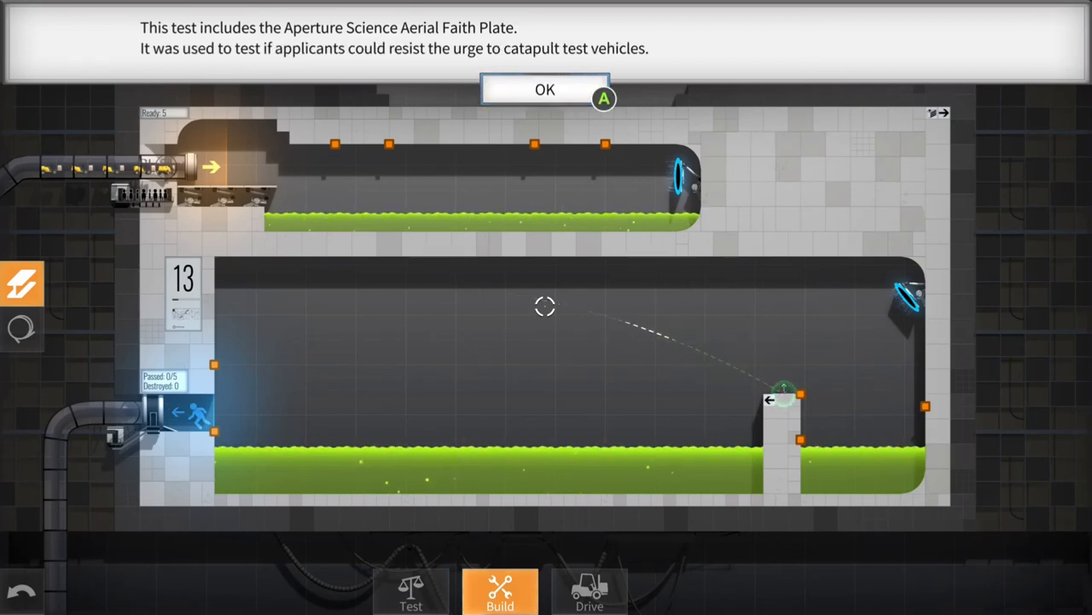
Dismiss the Aerial Faith Plate notice and its follow-up message
click(545, 88)
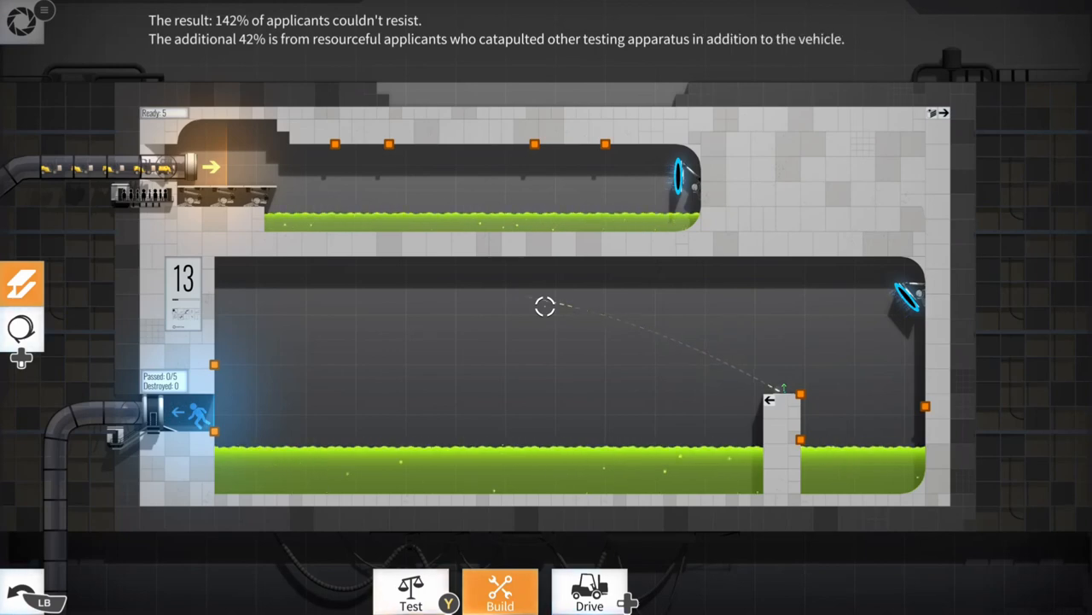
click(589, 589)
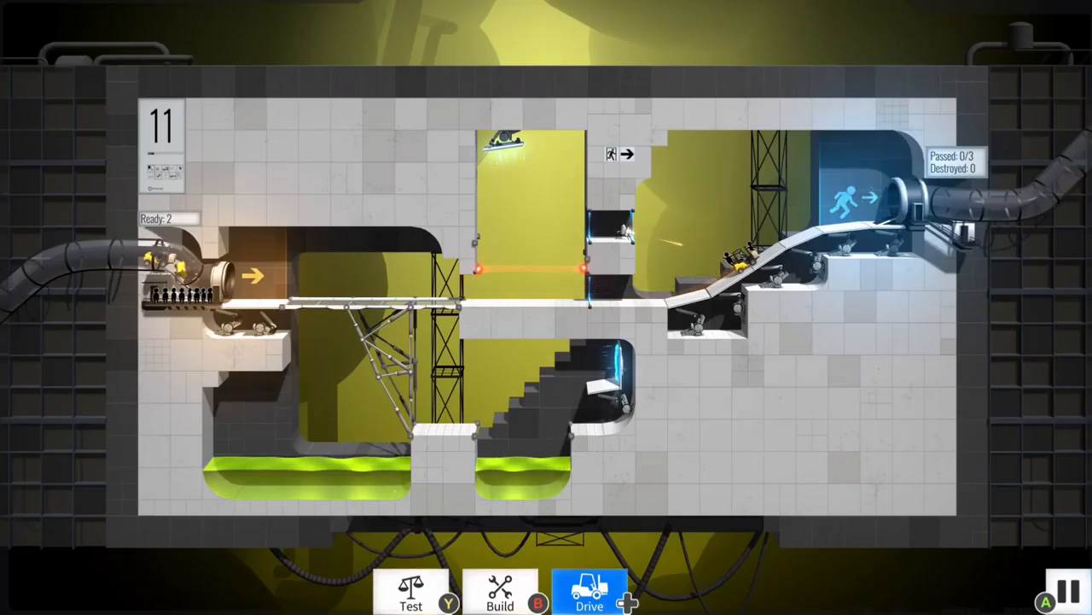